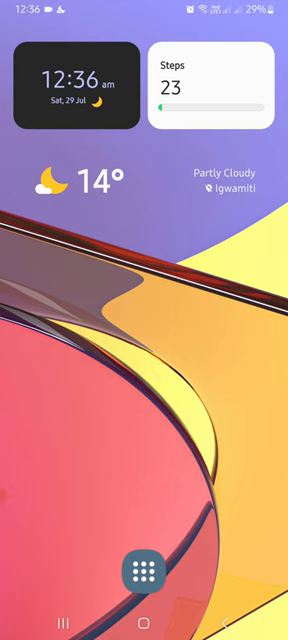
# - Launch GBWhatsApp from the N social-apps folder on the home screen, reaching its fingerprint lock
pyautogui.click(144, 591)
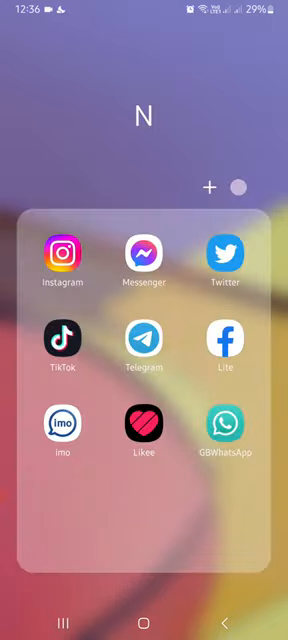
pyautogui.click(228, 430)
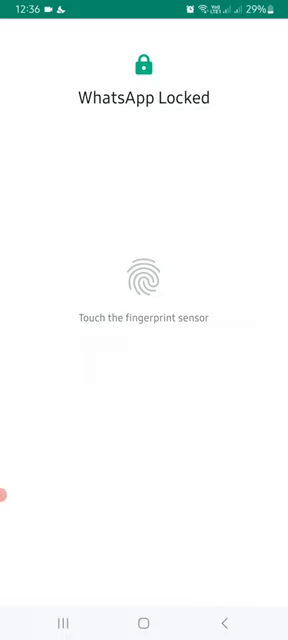
# - Unlock WhatsApp and head through the three-dot menu to Settings > Account > Two-step verification
pyautogui.click(144, 276)
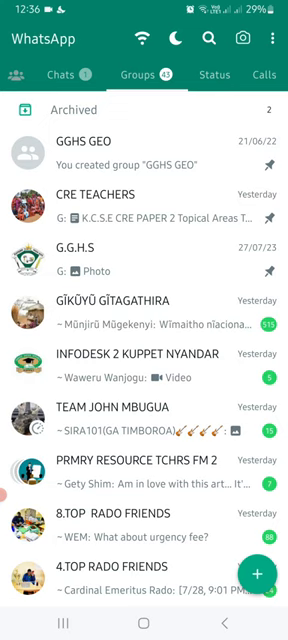
pyautogui.click(271, 40)
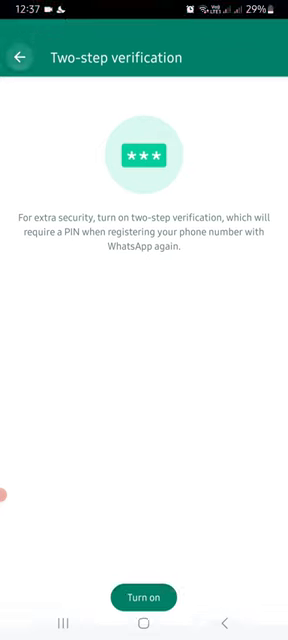
# - Turn on two-step verification, setting a six-digit PIN and a recovery email address
pyautogui.click(22, 57)
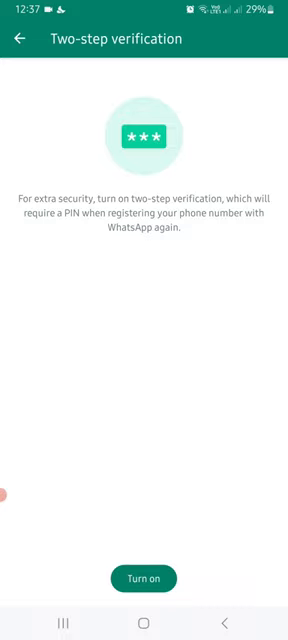
pyautogui.click(143, 578)
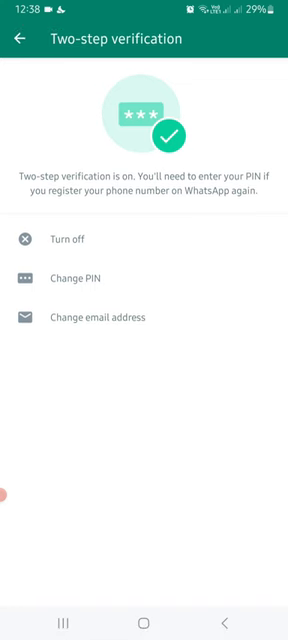
# - Back out of Two-step verification and Settings to the main chats screen with the Groups tab
pyautogui.press('home')
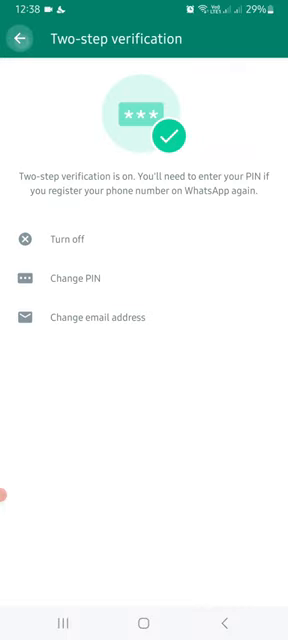
pyautogui.click(20, 39)
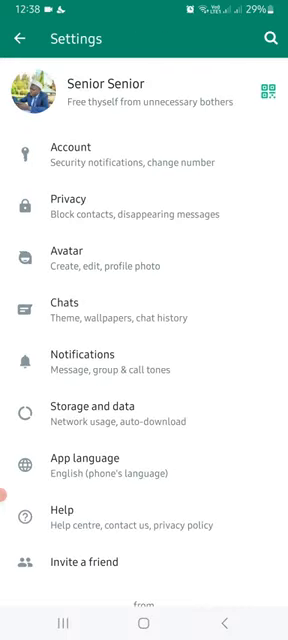
pyautogui.click(18, 37)
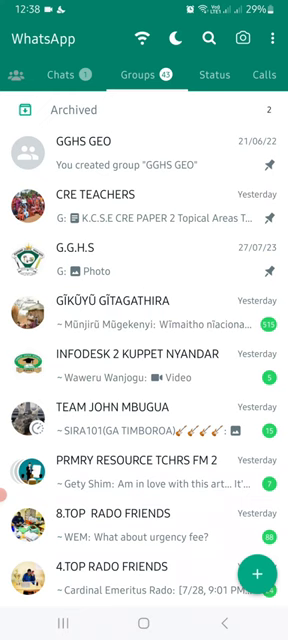